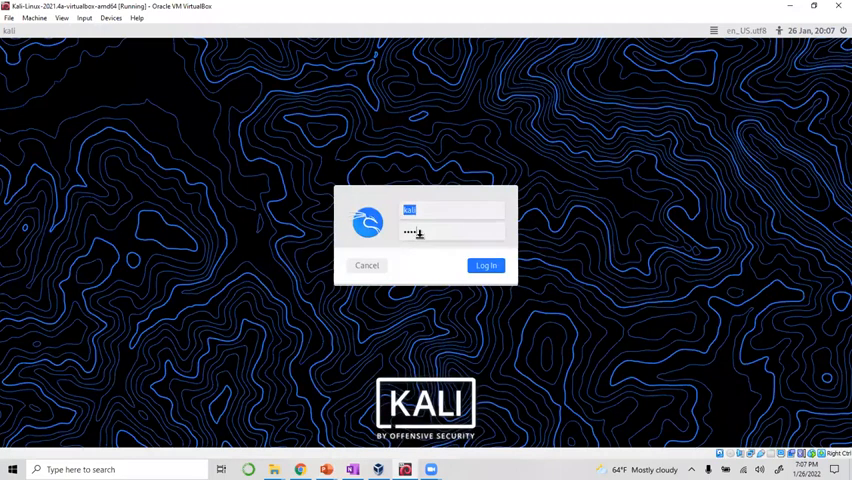
Step: Log in to the Kali desktop as kali and bring up a terminal at the shell prompt
left_click(484, 264)
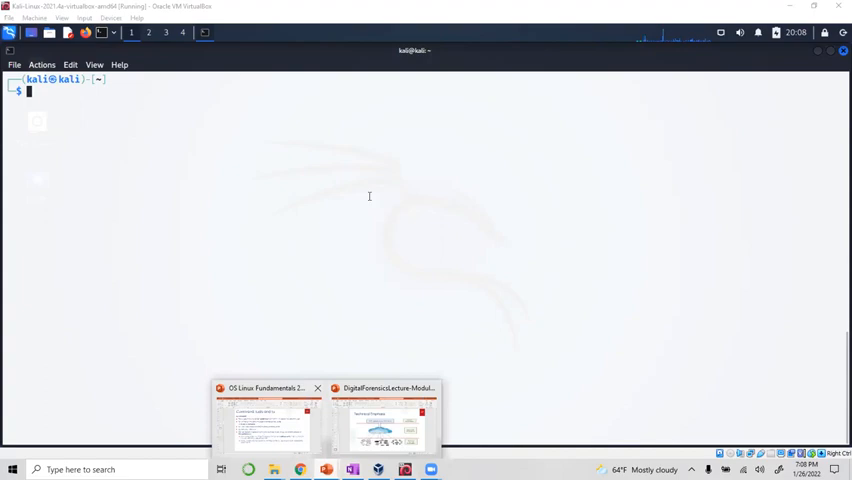
Step: Switch to the Linux Fundamentals slides showing the useradd, usermod and chsh user-creation steps
left_click(268, 420)
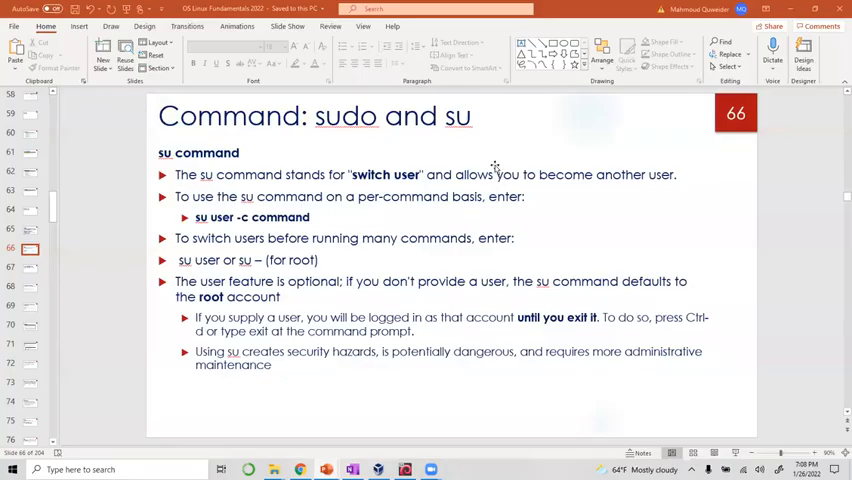
mouse_move(398, 228)
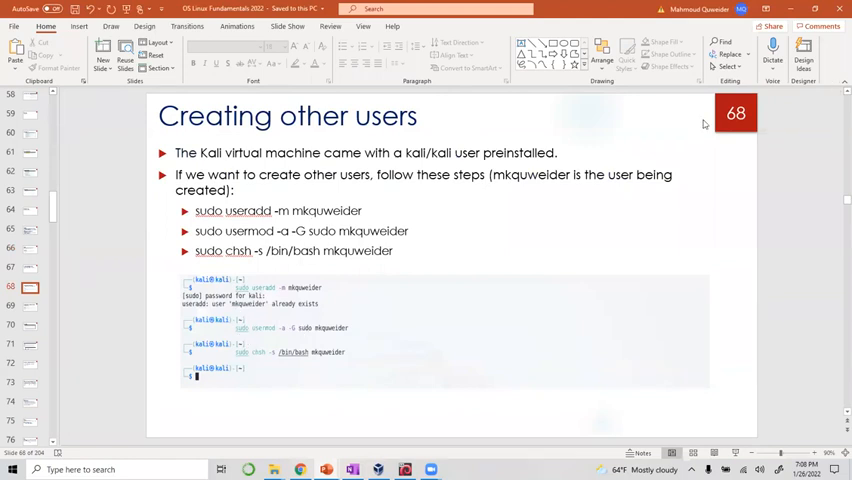
mouse_move(708, 164)
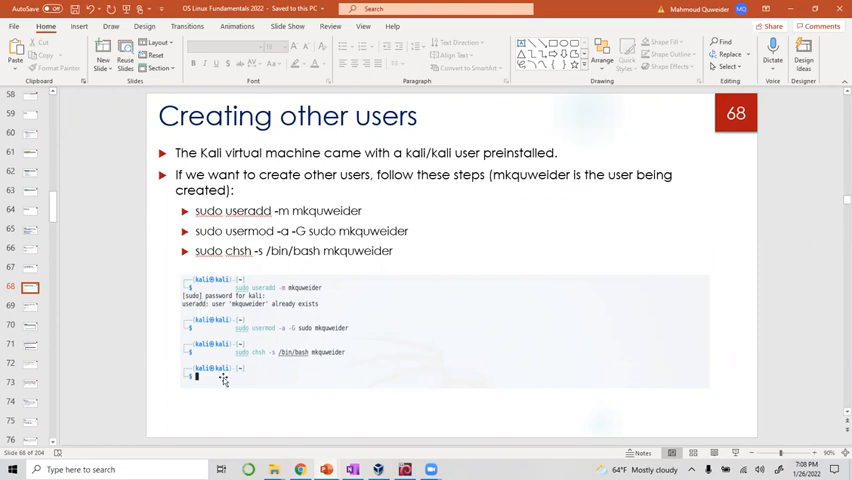
mouse_move(240, 290)
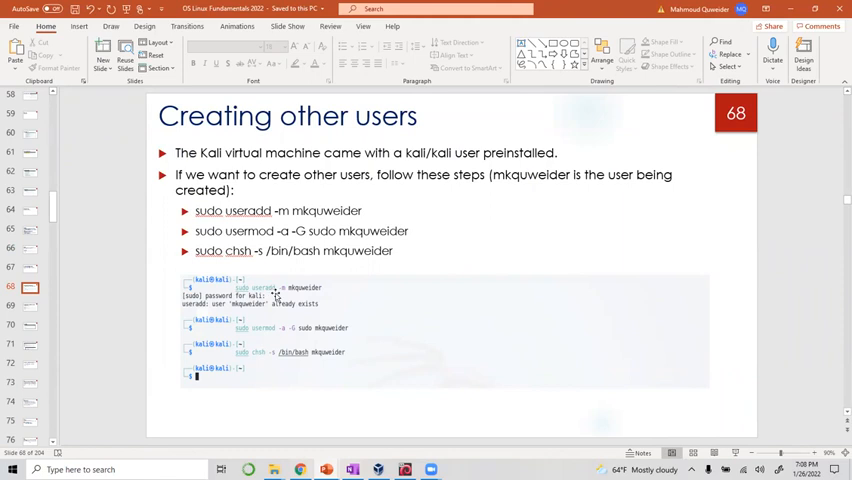
mouse_move(284, 312)
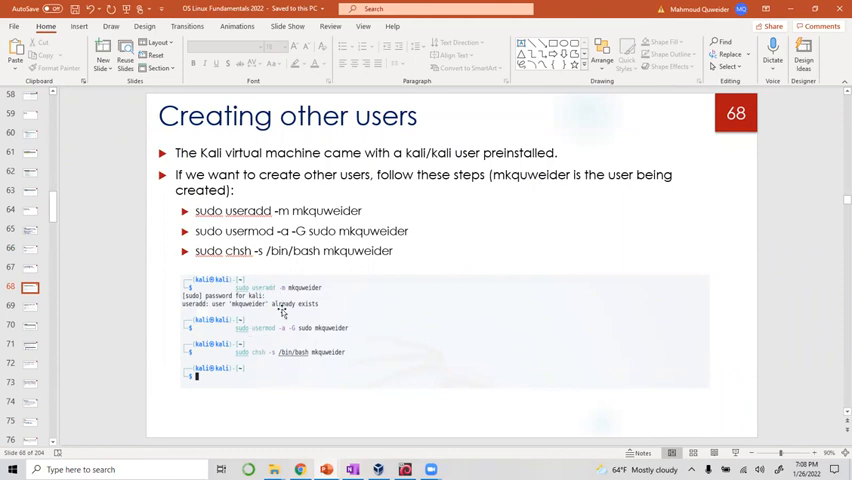
mouse_move(276, 298)
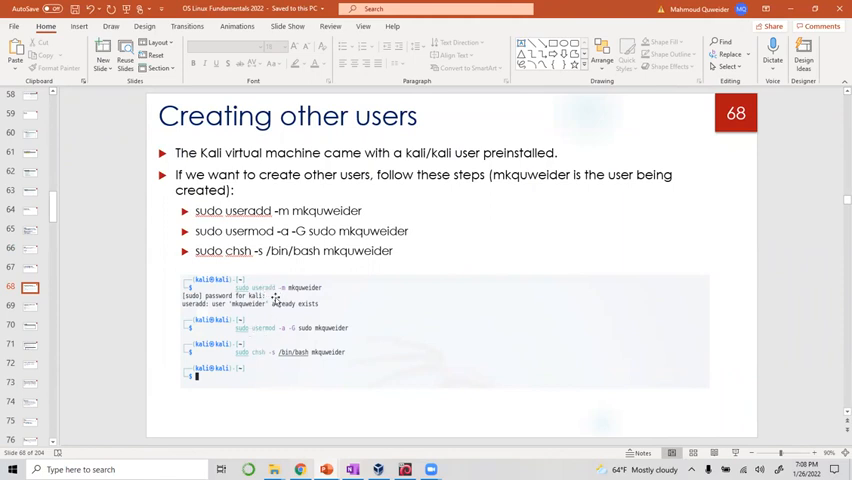
mouse_move(280, 348)
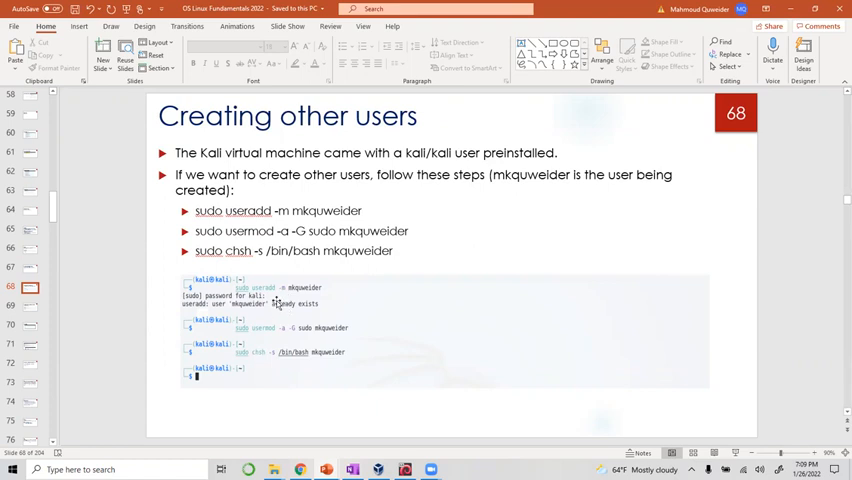
mouse_move(288, 302)
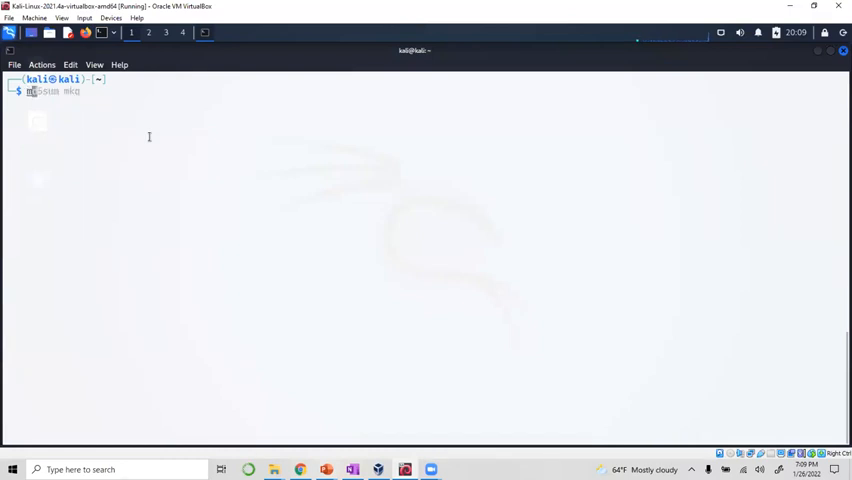
Step: Bring up 'man useradd' and highlight its one-line NAME description
type("man useradd")
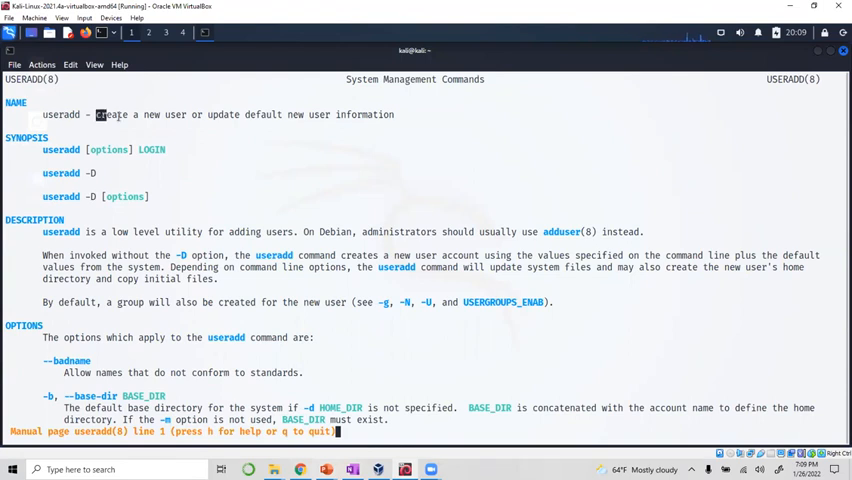
left_click_drag(96, 114, 240, 114)
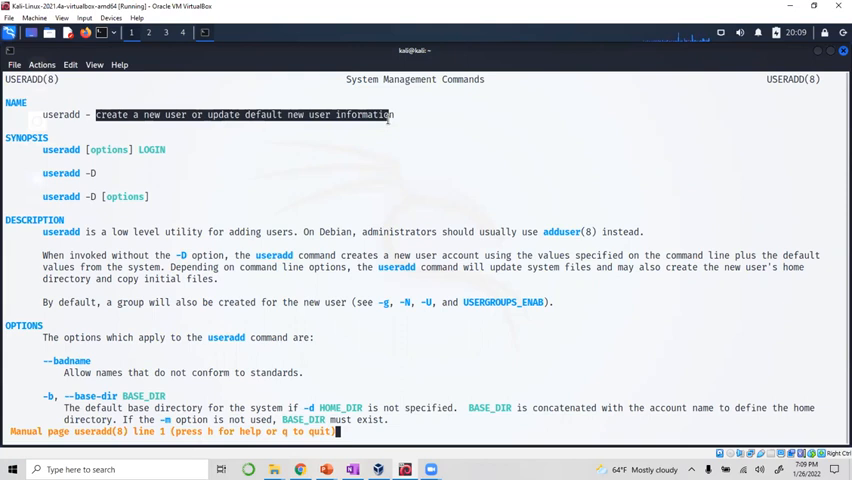
mouse_move(152, 220)
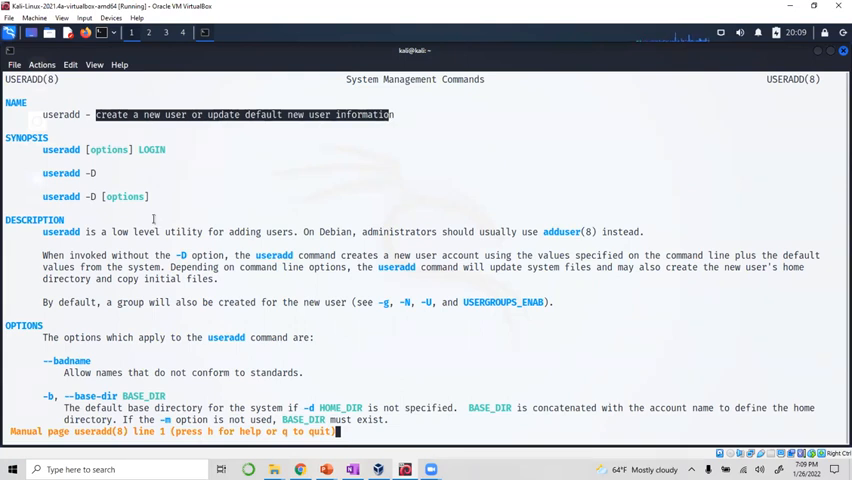
mouse_move(156, 226)
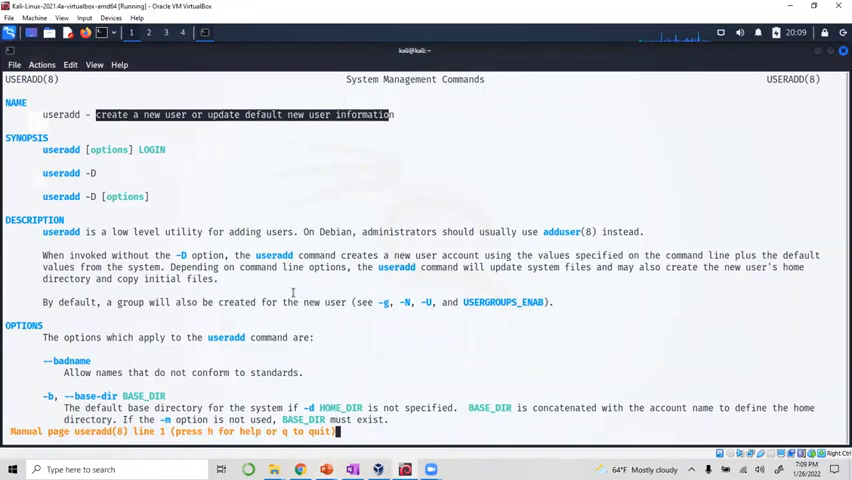
Step: Scroll the useradd manual down to the -m, --create-home option
scroll("down", 3)
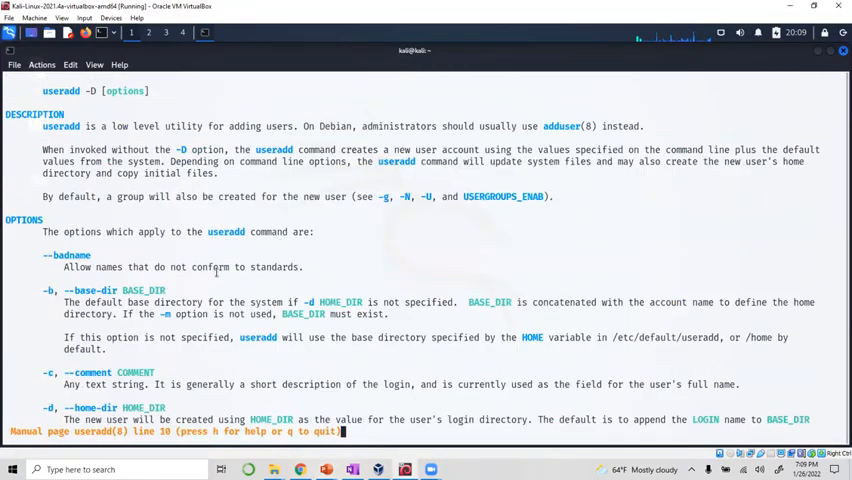
scroll("down", 3)
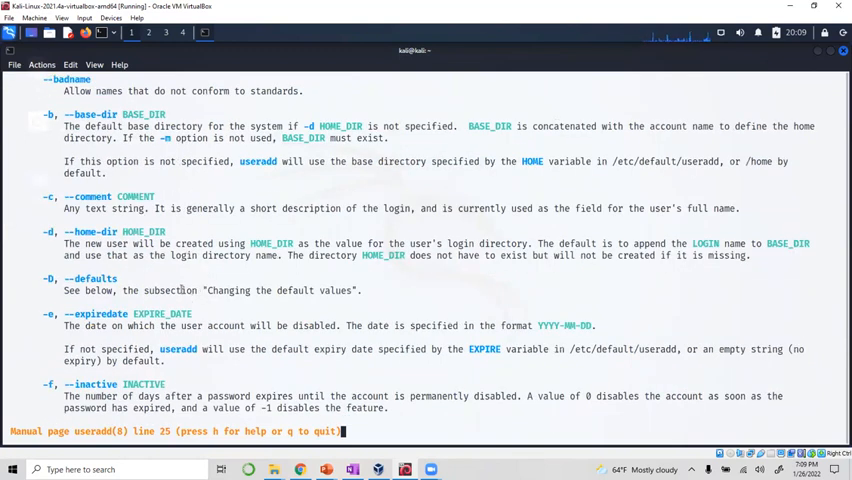
scroll("down", 3)
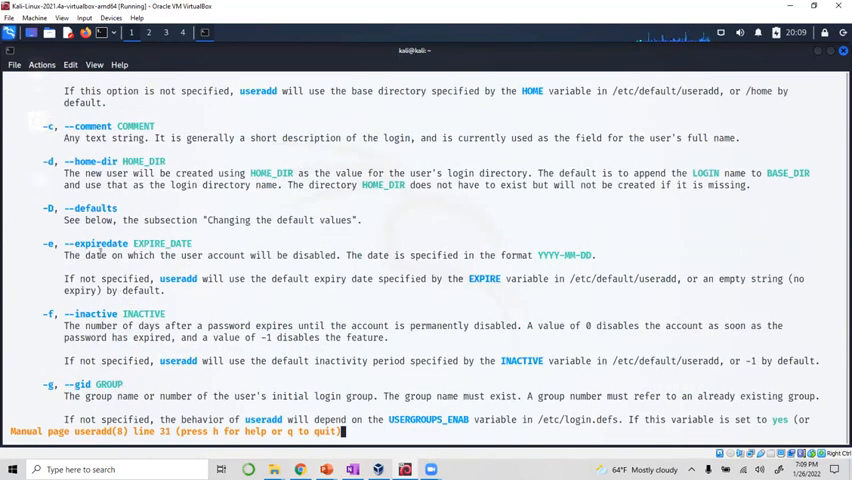
scroll("down", 3)
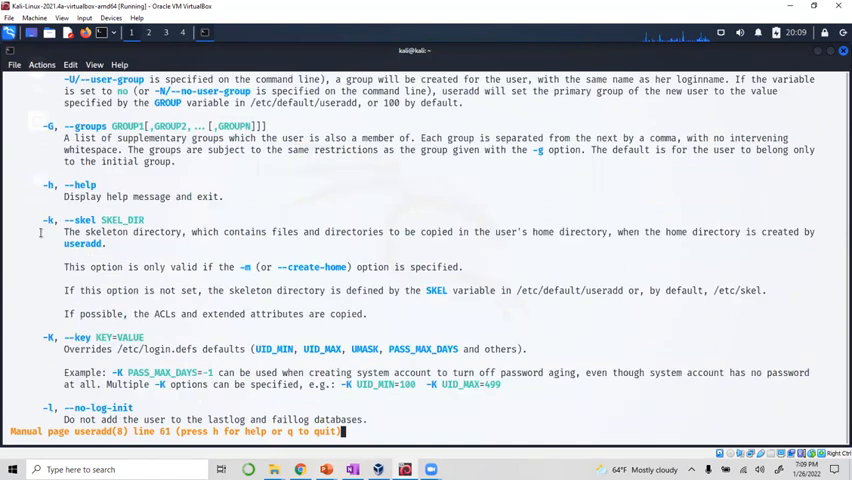
scroll("down", 3)
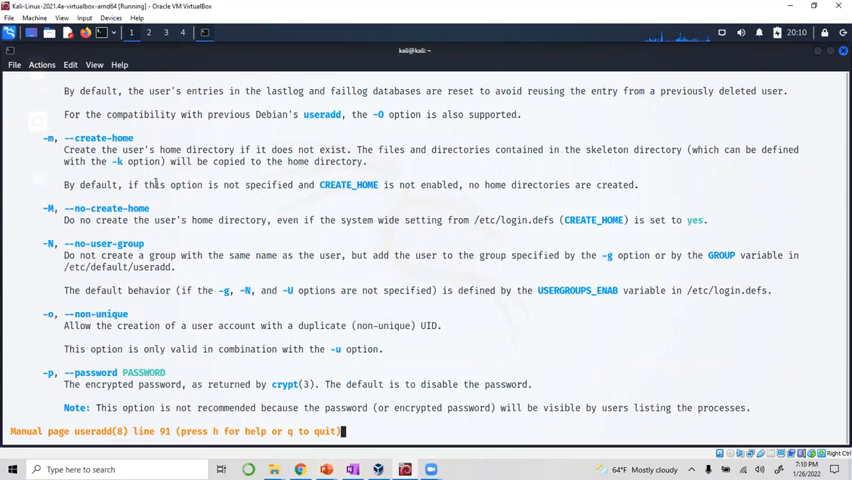
Step: Quit the manual and run 'sudo useradd -m mkquweider' to create the user with a home directory
key("q")
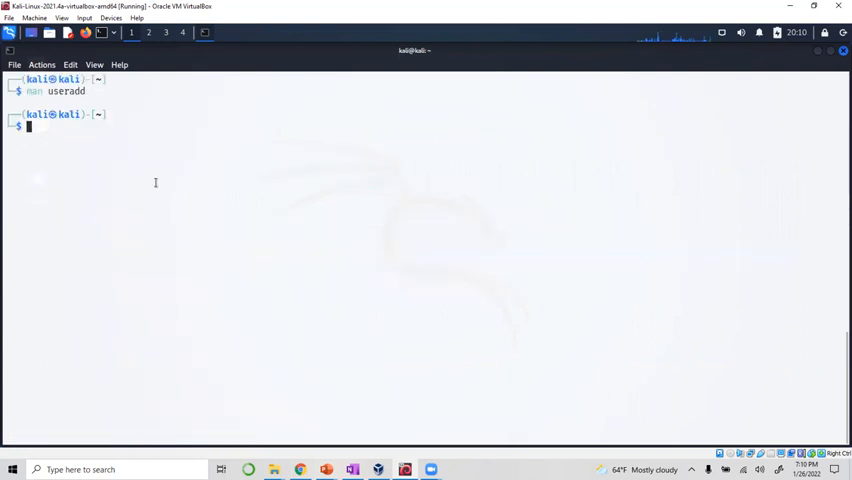
type("sudo vim sshd_config")
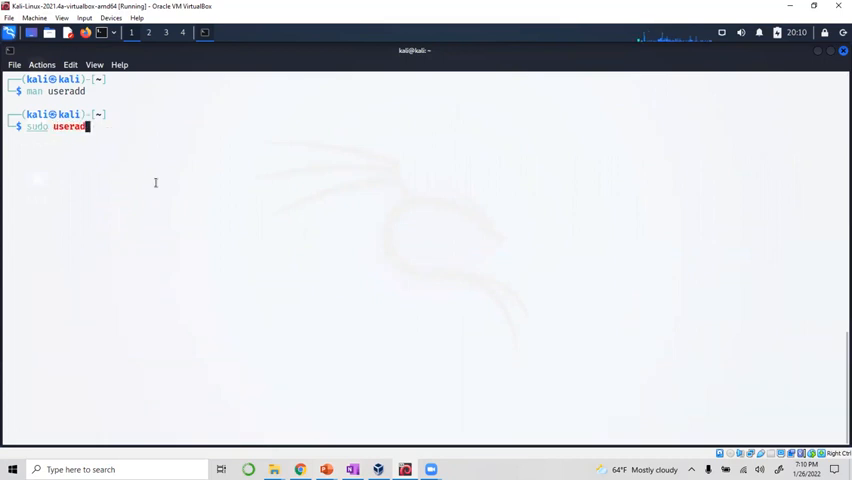
type("-m")
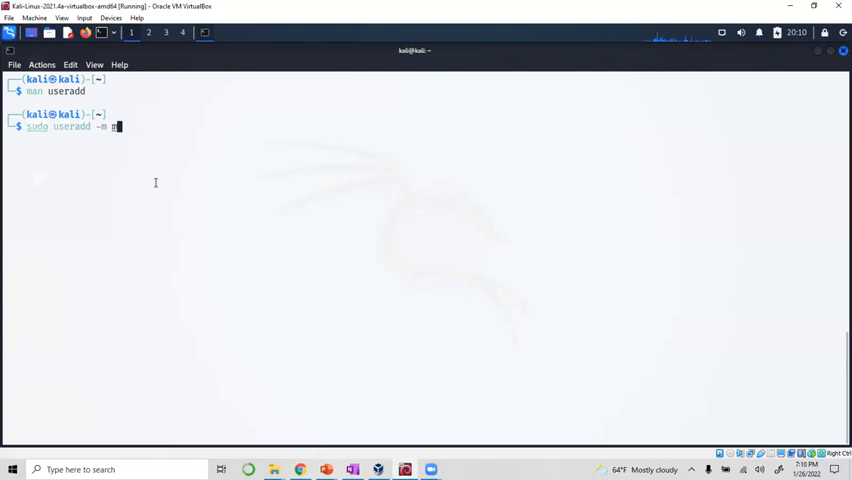
type("mkquweide")
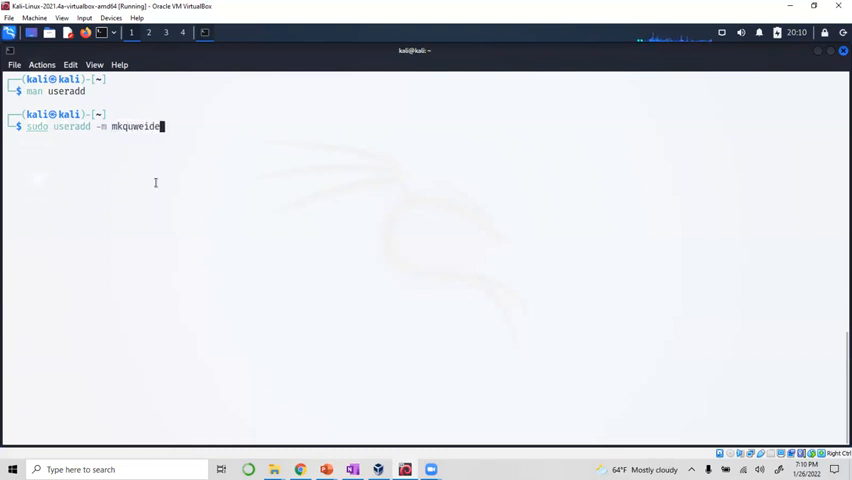
type("r")
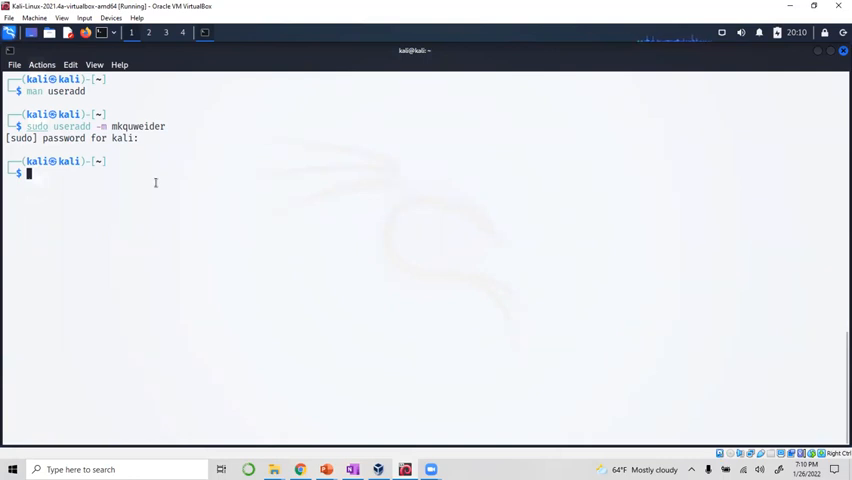
mouse_move(208, 252)
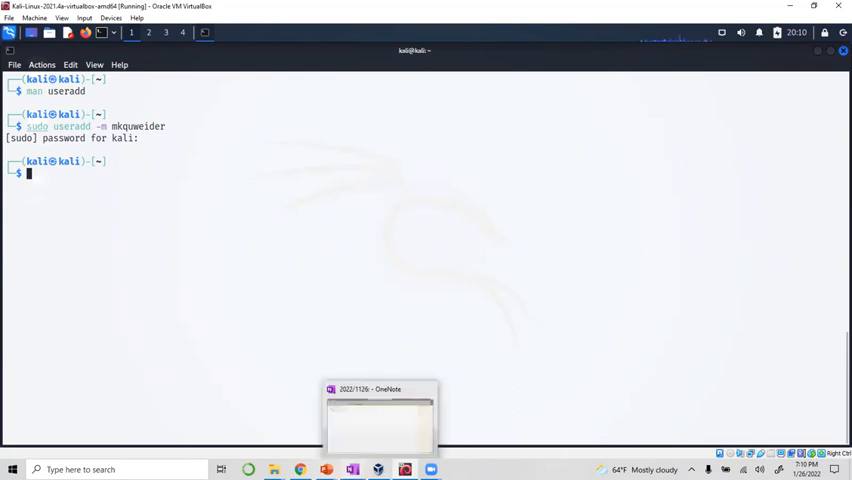
Step: Return to slide 68 'Creating other users' to review the usermod and chsh steps
left_click(366, 468)
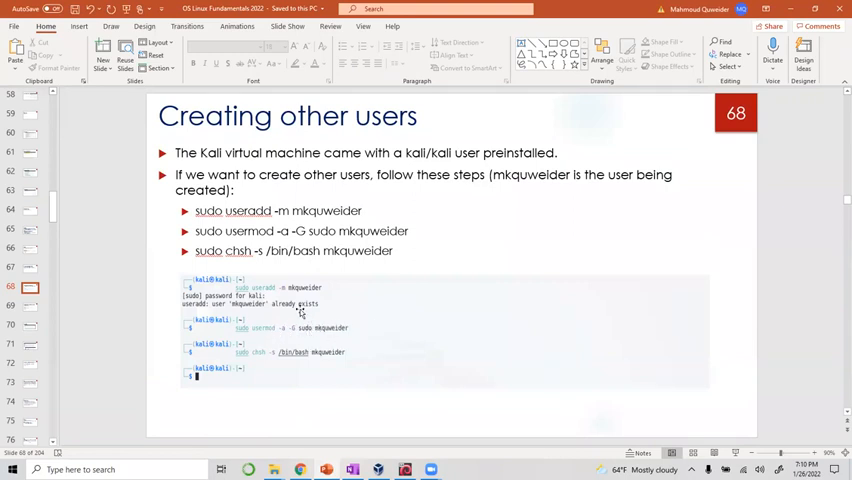
mouse_move(344, 336)
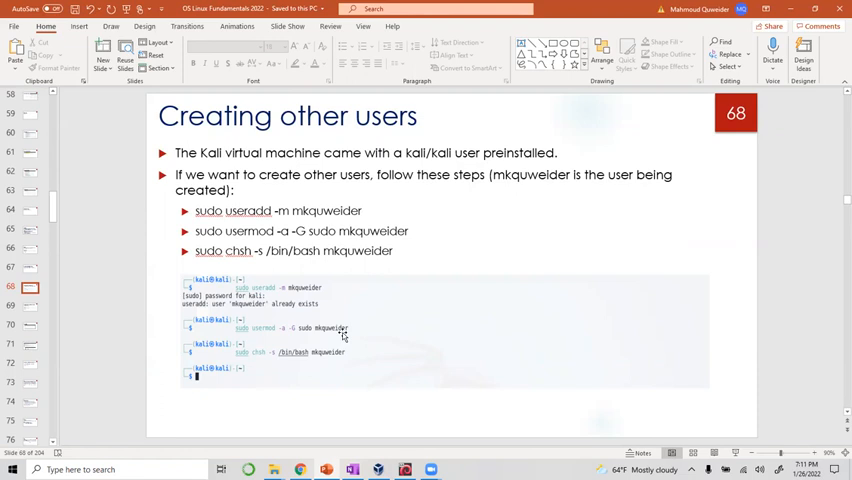
mouse_move(292, 342)
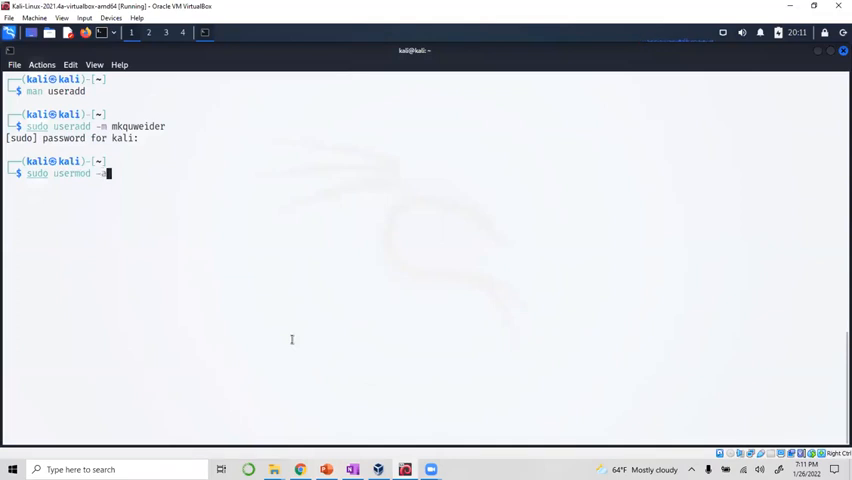
Step: Run 'sudo usermod -a -G sudo mkquweider' to append the user to the sudo group
type("-G")
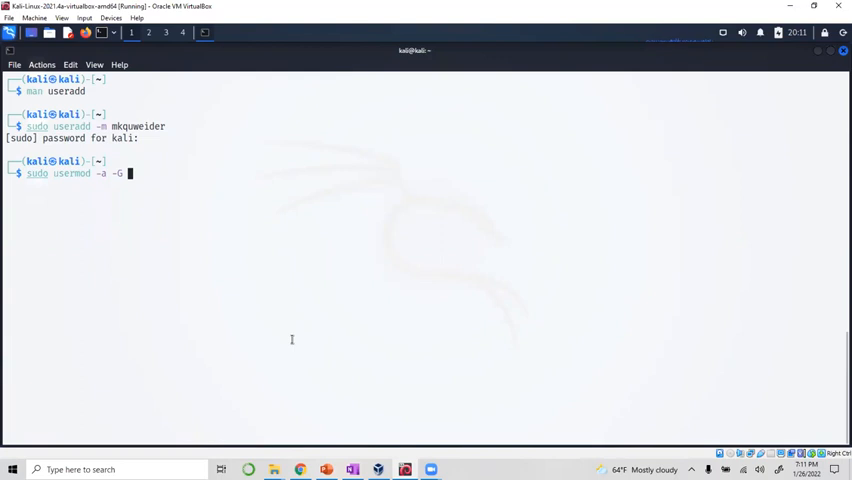
type("sudo")
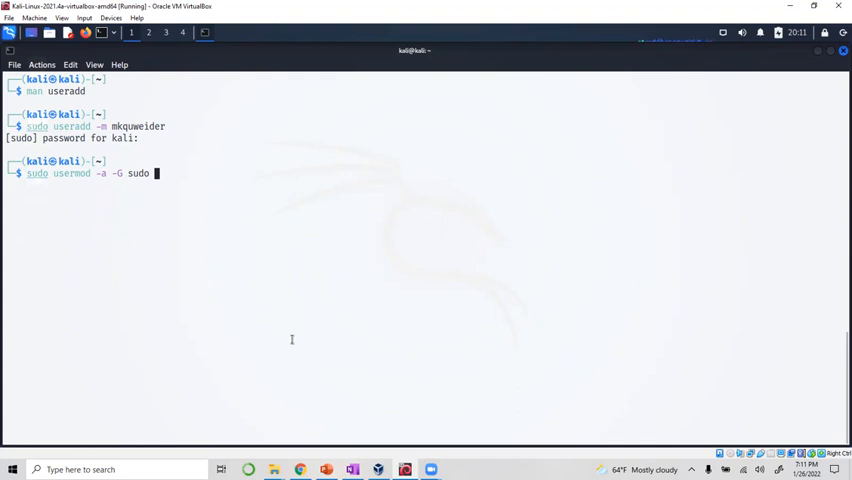
type("mkquweider")
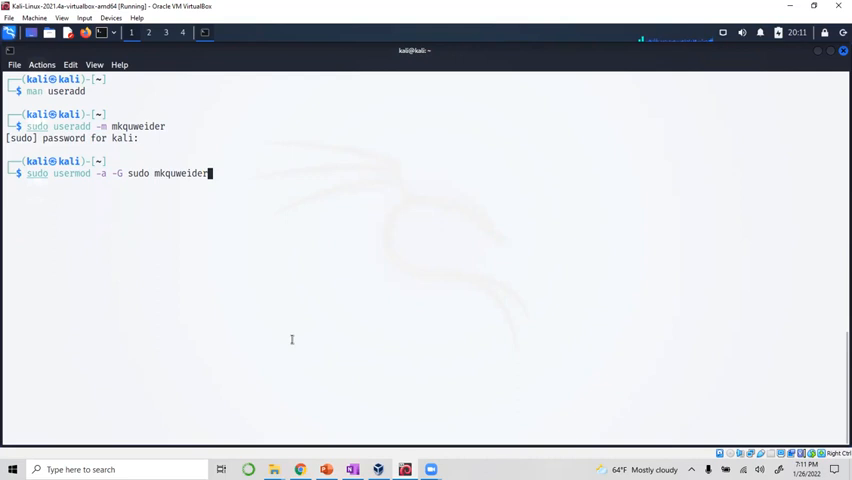
mouse_move(268, 316)
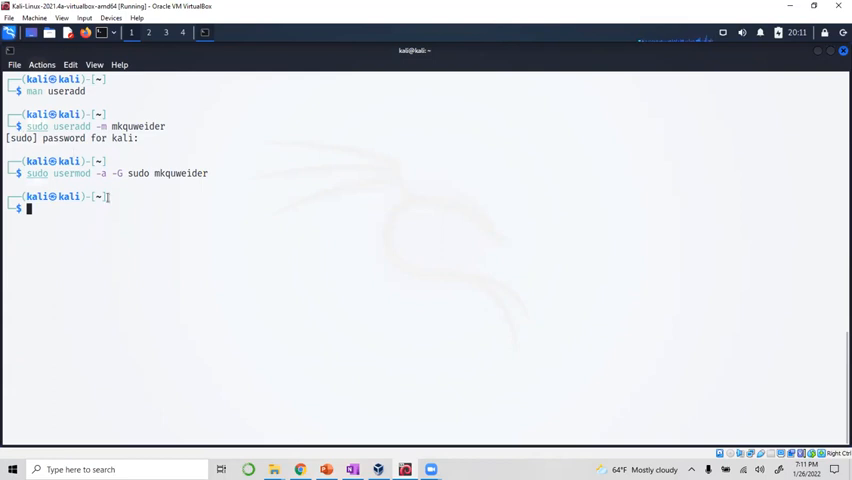
mouse_move(128, 220)
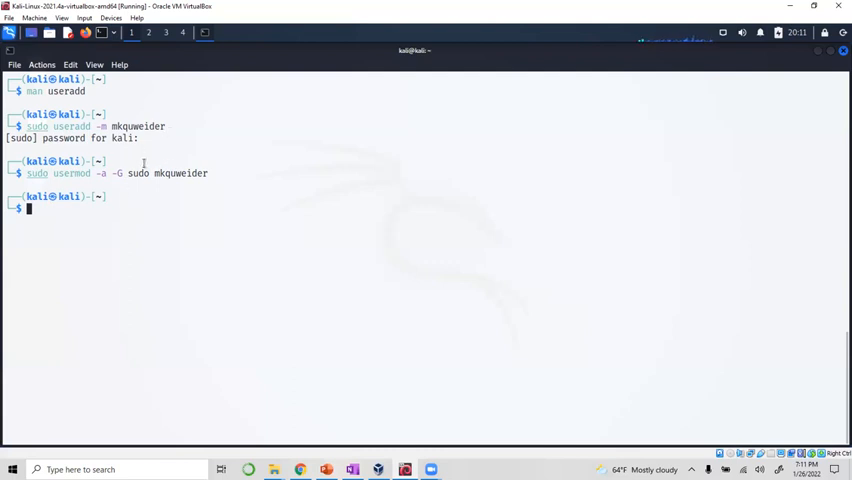
mouse_move(54, 212)
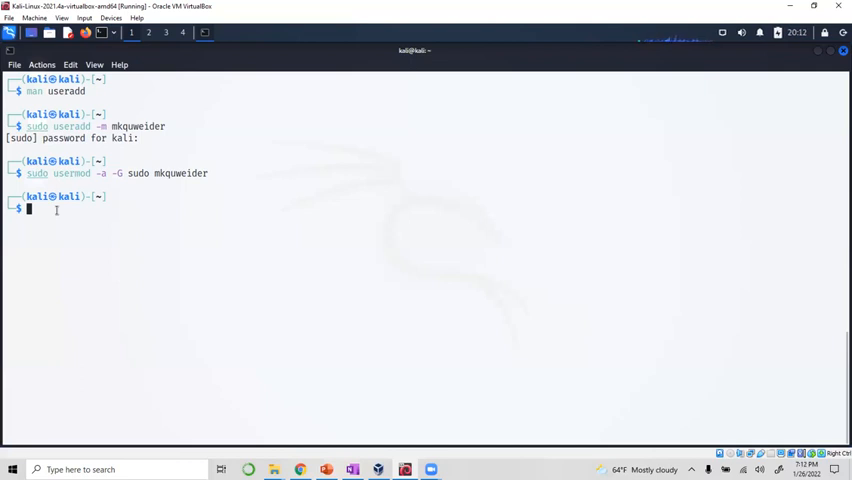
mouse_move(56, 212)
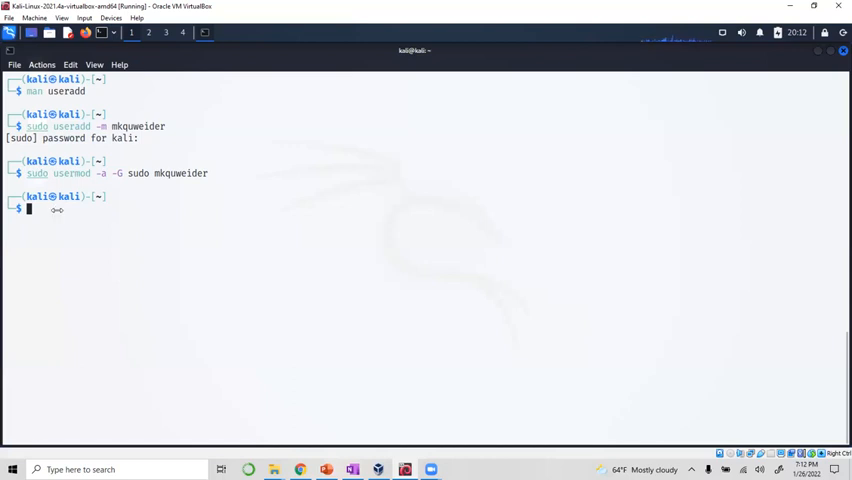
left_click(376, 468)
type("sudo c")
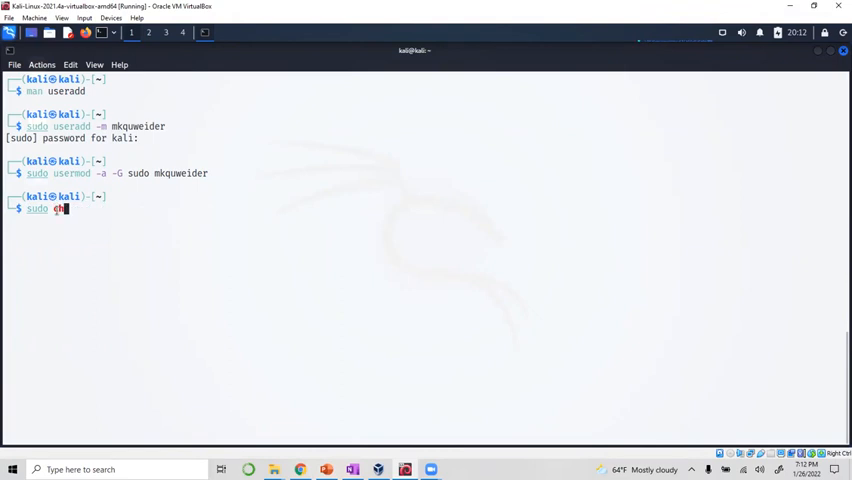
Step: Run 'sudo chsh -s /bin/bash mkquweider' to make bash the user's login shell
type("hsh")
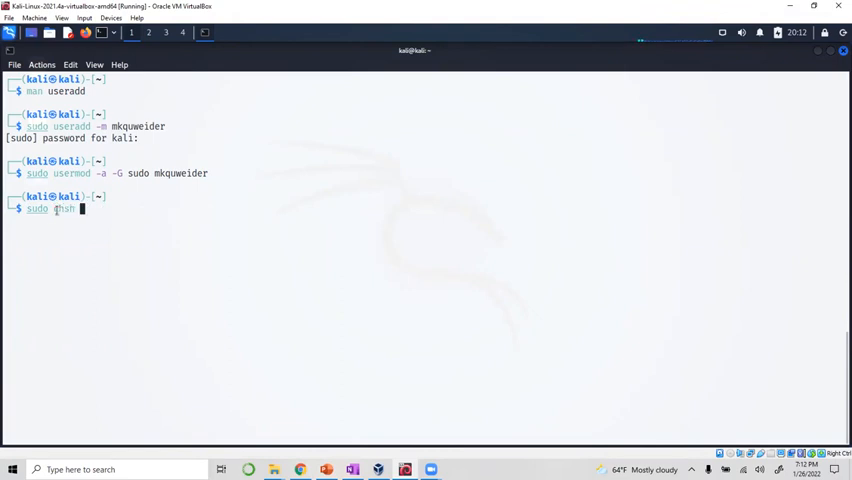
type("-s")
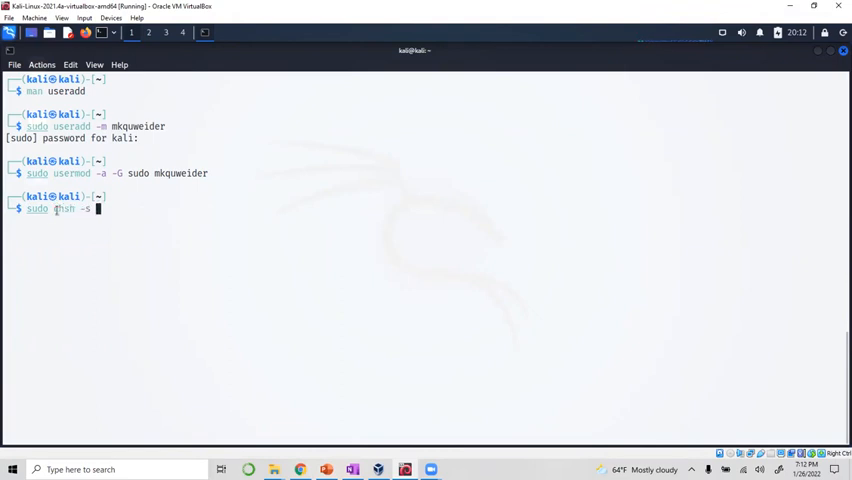
type("/bin/")
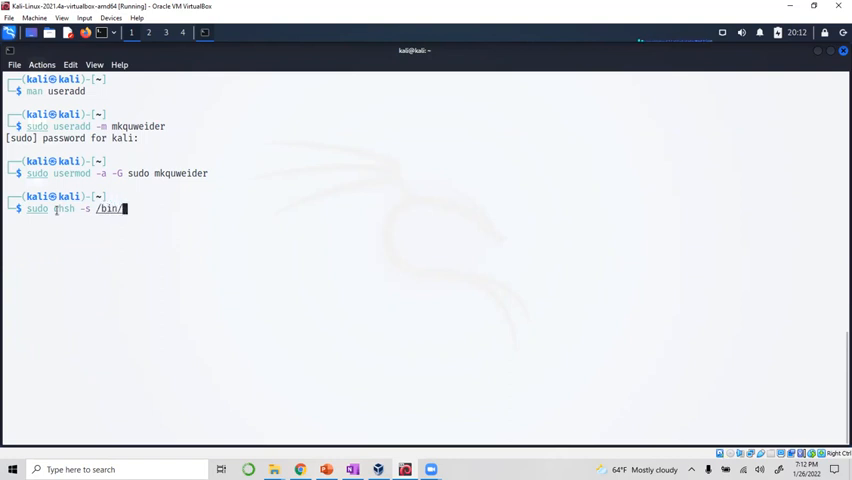
type("sh")
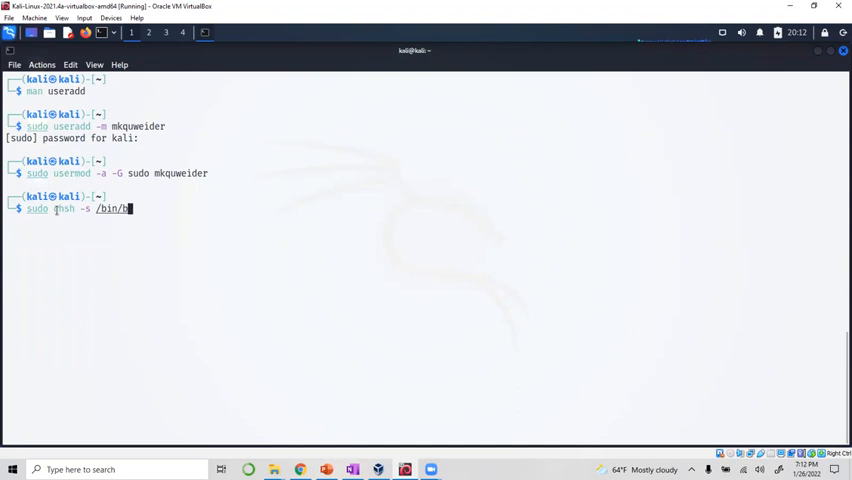
type("ash")
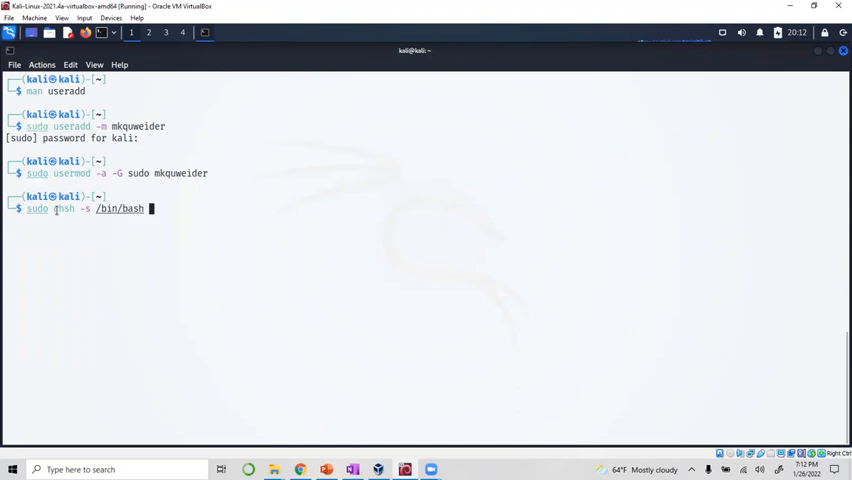
type("mkquweider")
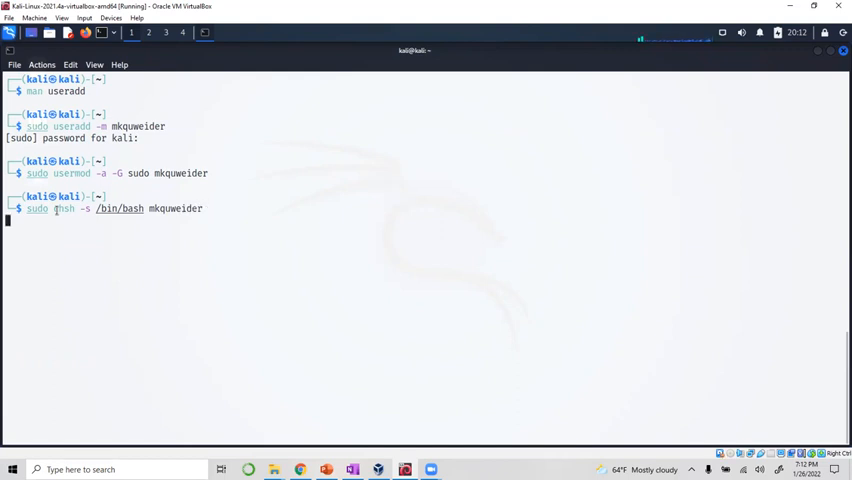
key("Return")
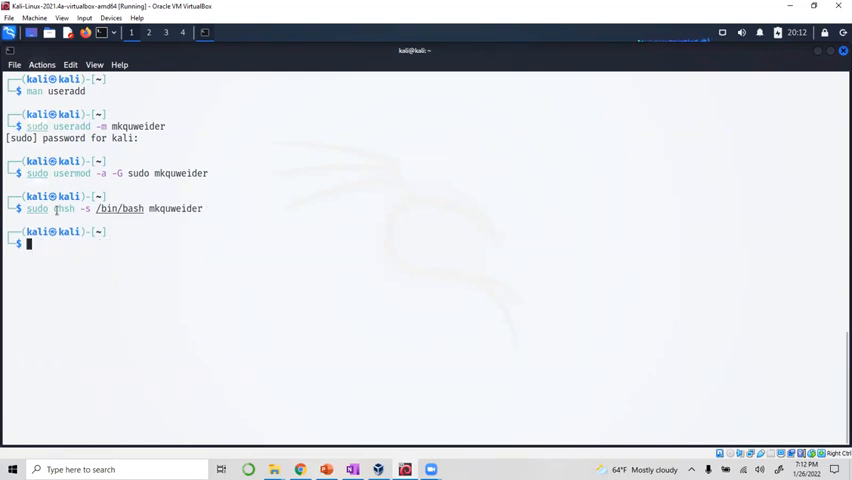